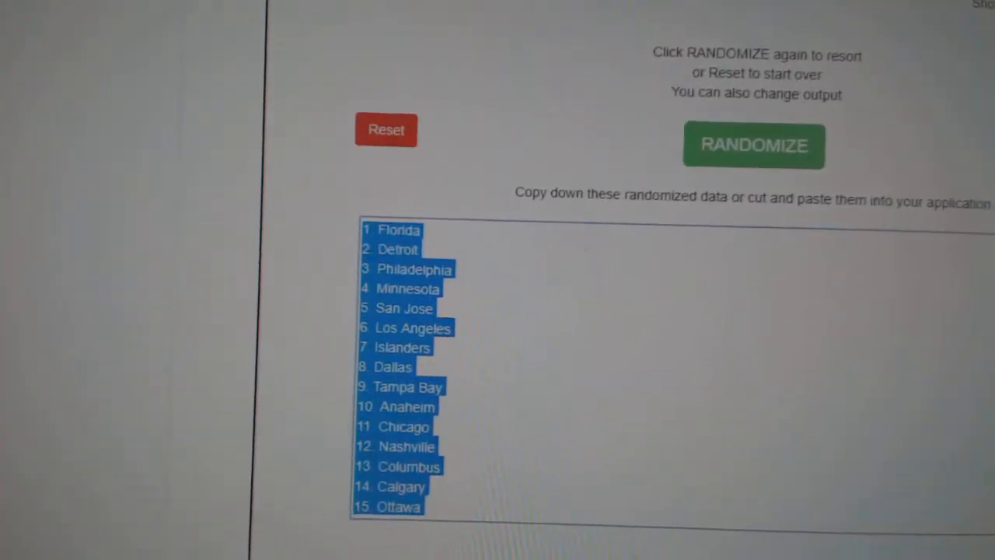
Step: Reshuffle the numbered NHL team list on RANDOM.ORG twice into a new random order
left_click(753, 146)
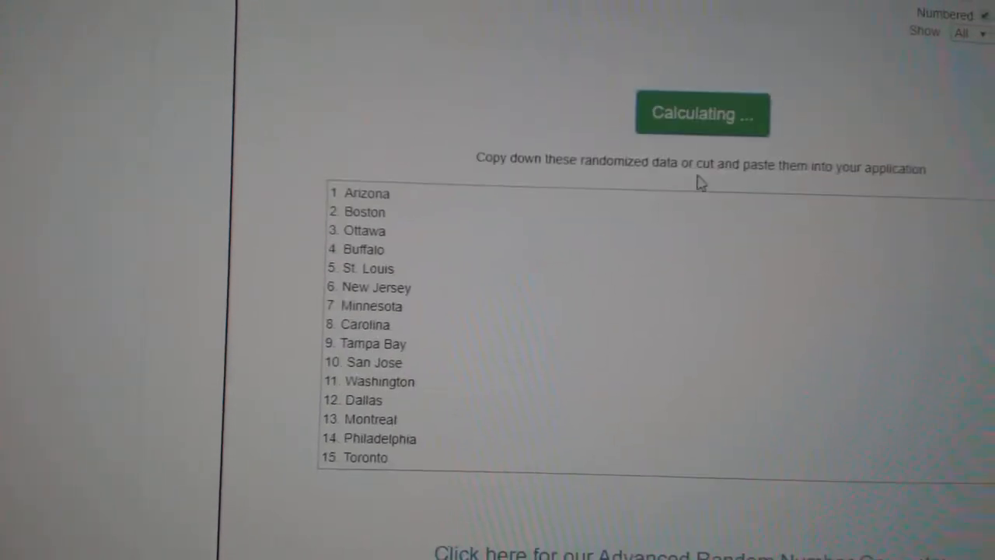
left_click(700, 112)
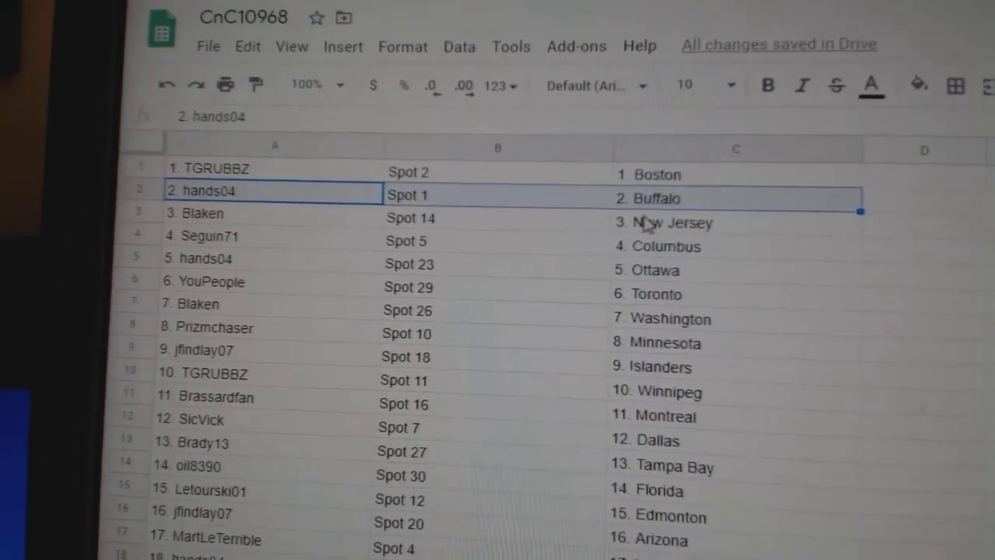
left_click(272, 211)
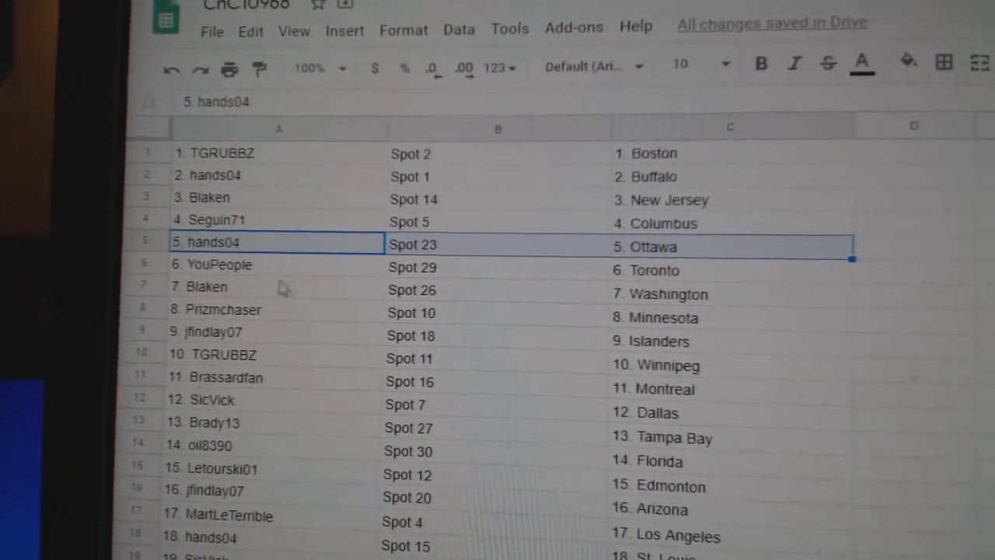
left_click(268, 286)
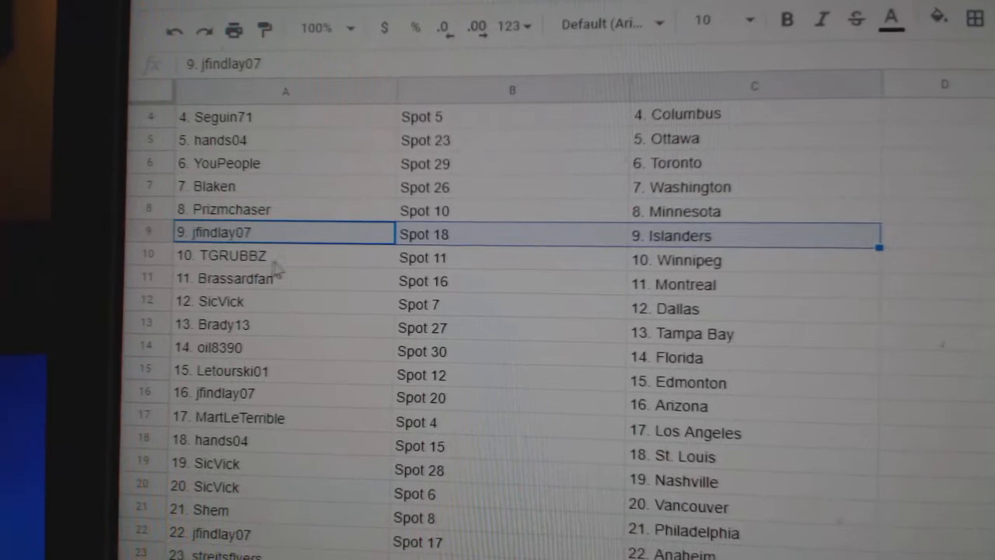
left_click(217, 274)
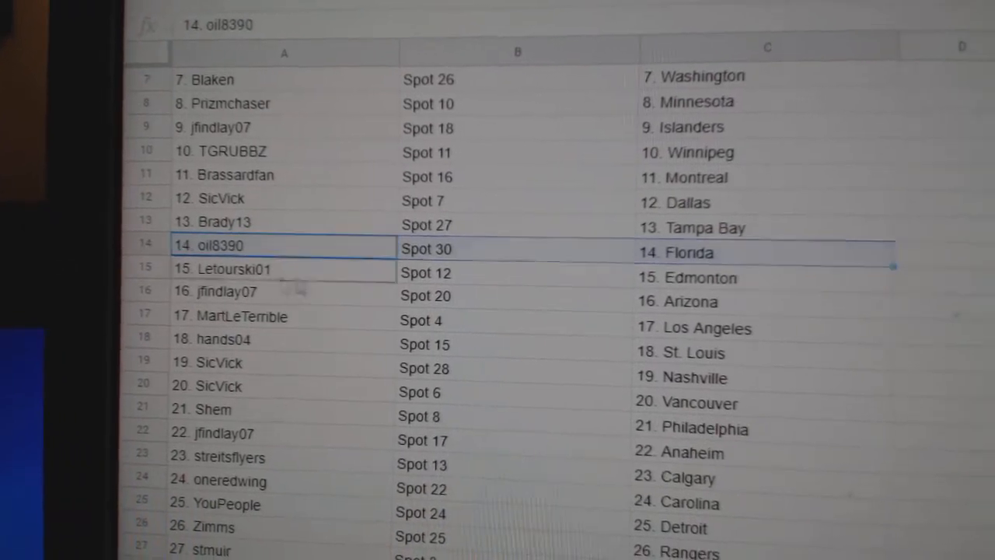
left_click(225, 289)
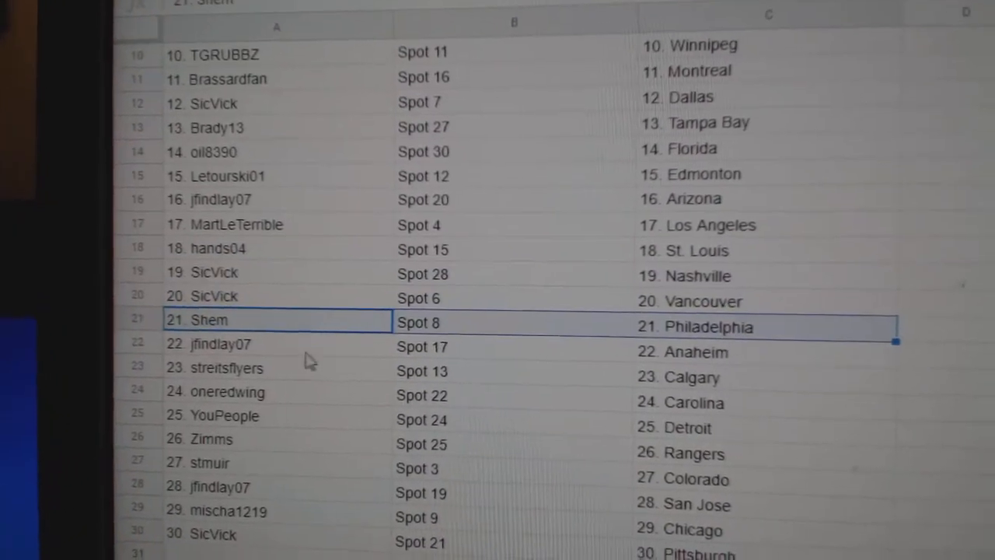
scroll("down", 3)
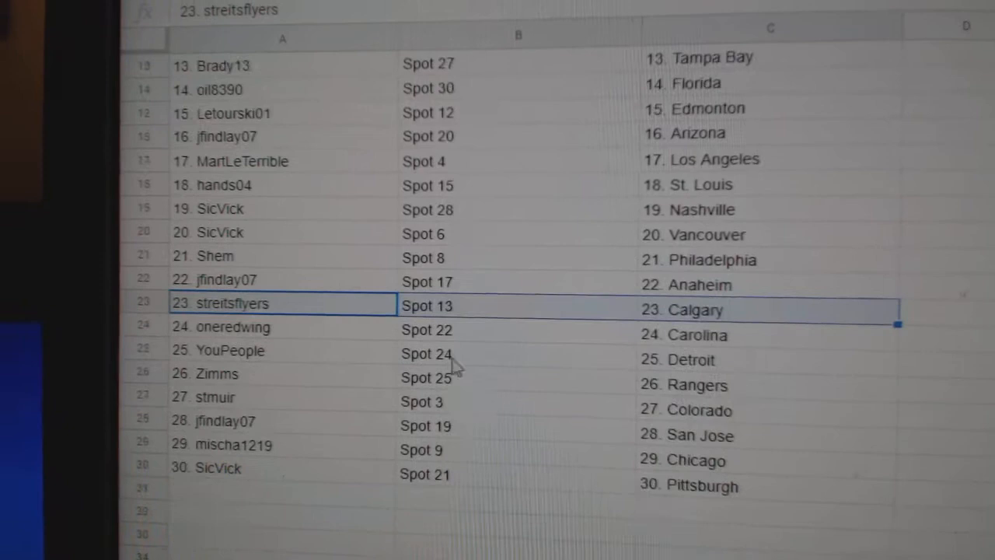